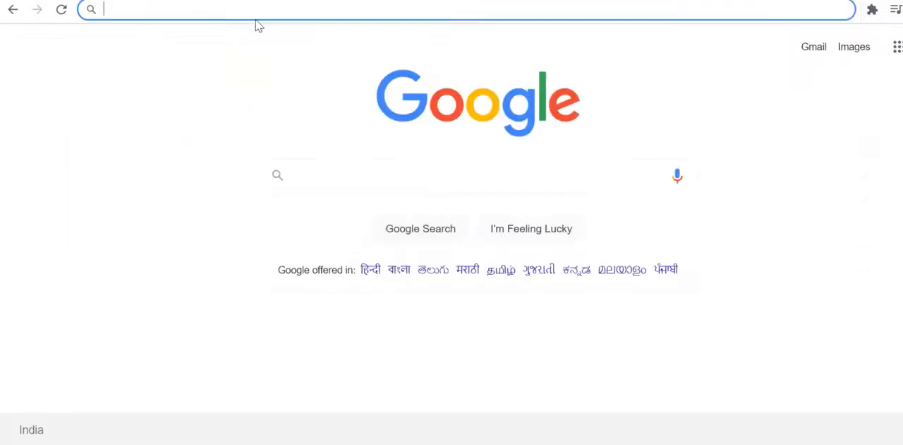
Go to seotoolsxyz.com and reach the Article Rewriter tool
{"action": "type", "text": "seotoolsxyz.com/article-rewriter"}
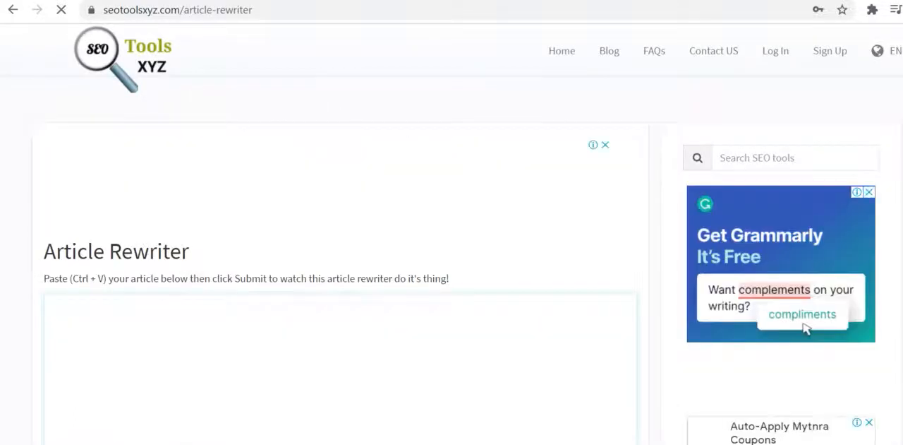
{"action": "scroll", "scroll_direction": "down", "scroll_amount": 3}
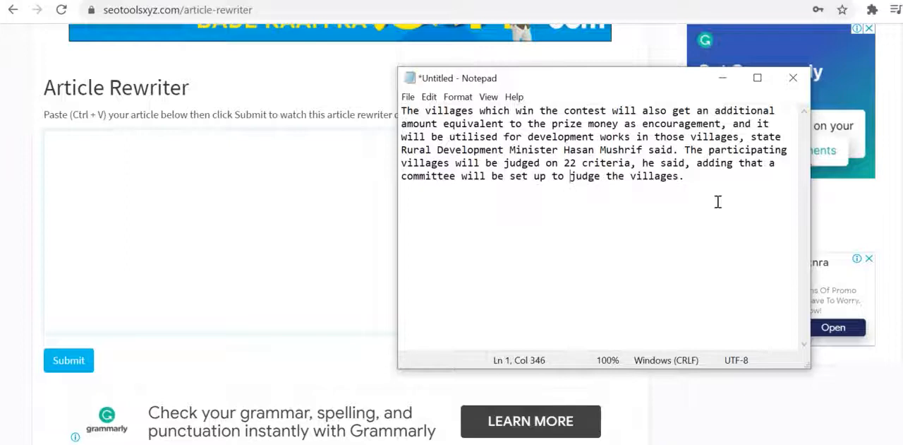
Select the whole village contest paragraph in Notepad for copying
{"action": "key", "text": "ctrl+a"}
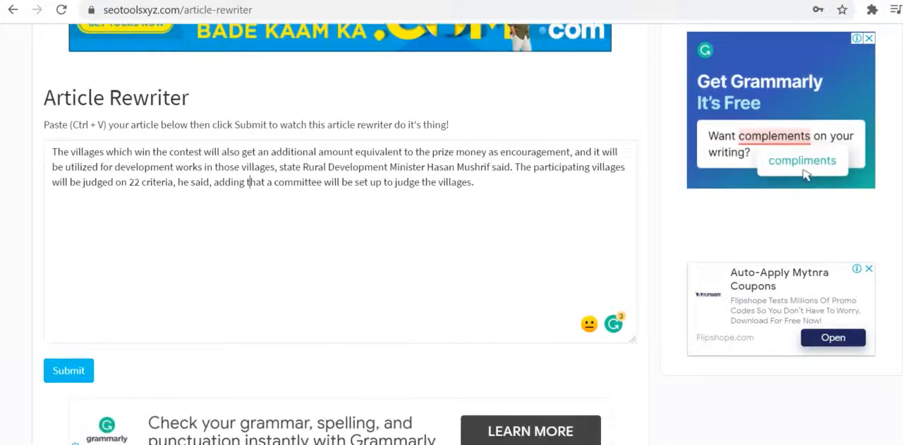
Submit the pasted paragraph and get its rewritten version
{"action": "scroll", "scroll_direction": "down", "scroll_amount": 3}
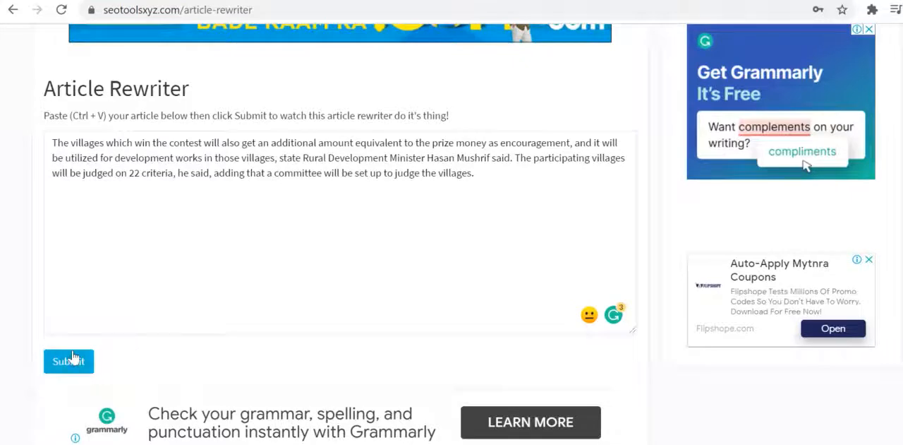
{"action": "left_click", "coordinate": [68, 361]}
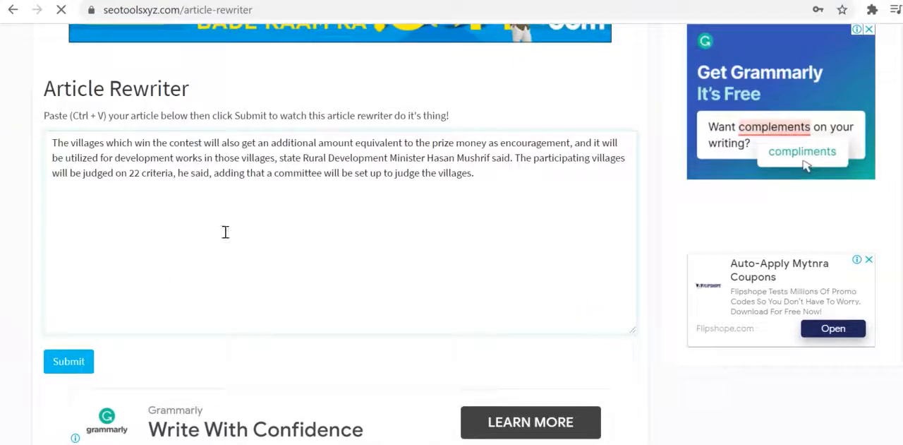
{"action": "left_click", "coordinate": [68, 361]}
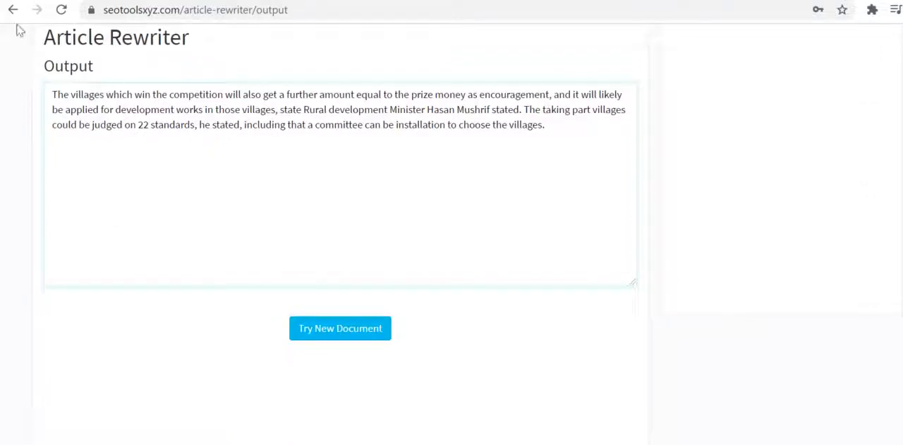
Go back to the input page with the original paragraph still filled in
{"action": "left_click", "coordinate": [338, 328]}
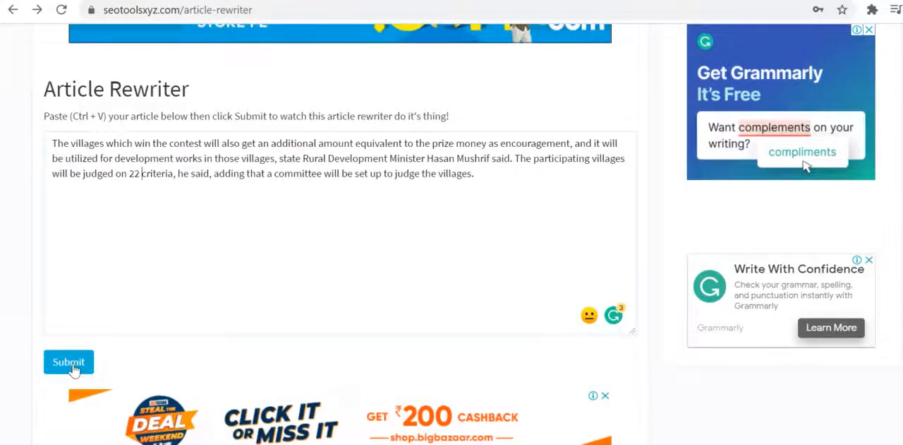
Resubmit for a second rewrite, select the output text, then head to the tools homepage
{"action": "left_click", "coordinate": [68, 362]}
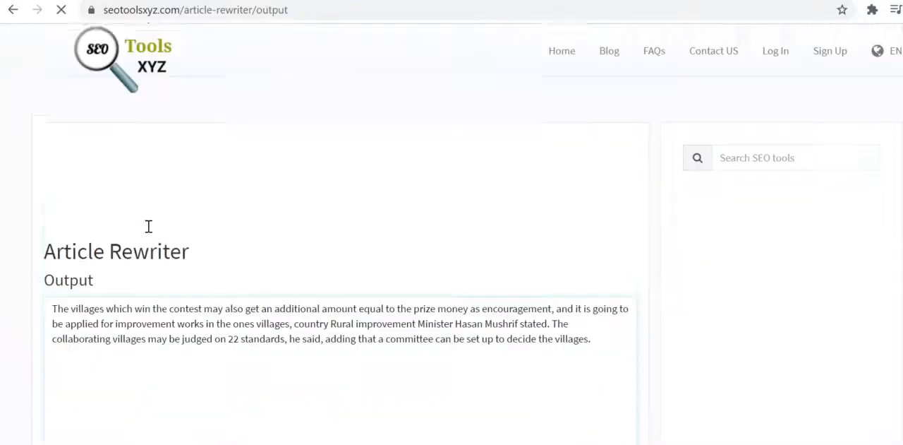
{"action": "scroll", "scroll_direction": "down", "scroll_amount": 3}
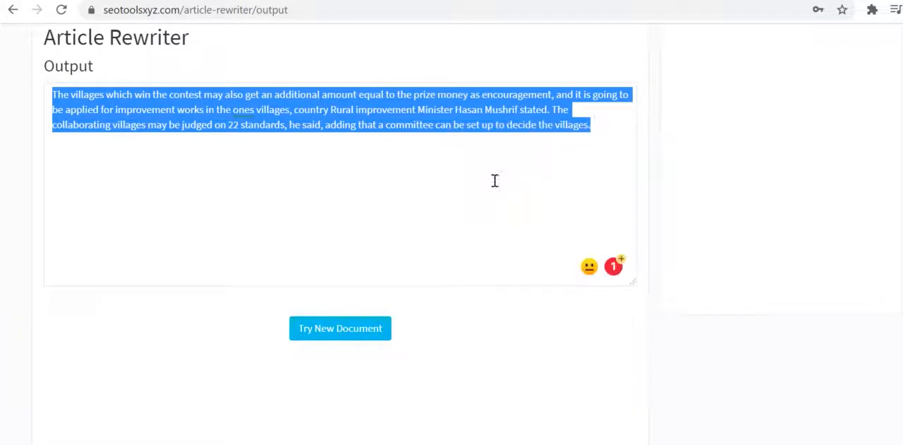
{"action": "left_click", "coordinate": [445, 124]}
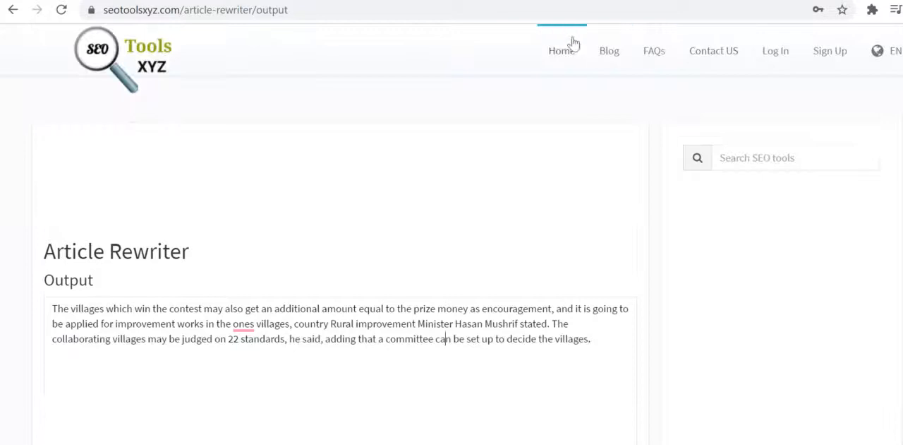
{"action": "left_click", "coordinate": [562, 51]}
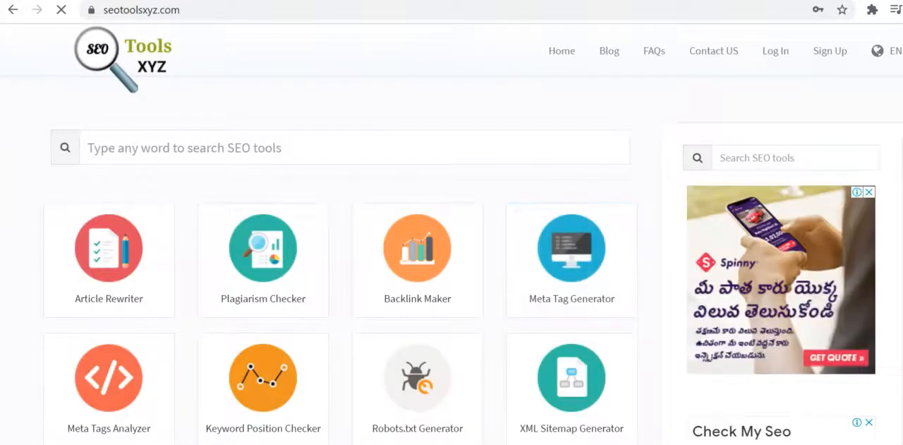
Scroll through the homepage tool grid down to the authority checkers and back up
{"action": "scroll", "scroll_direction": "down", "scroll_amount": 3}
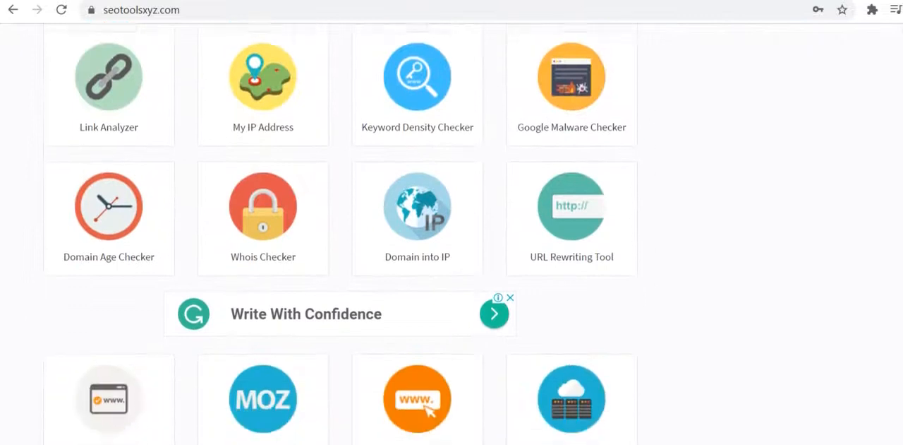
{"action": "scroll", "scroll_direction": "down", "scroll_amount": 3}
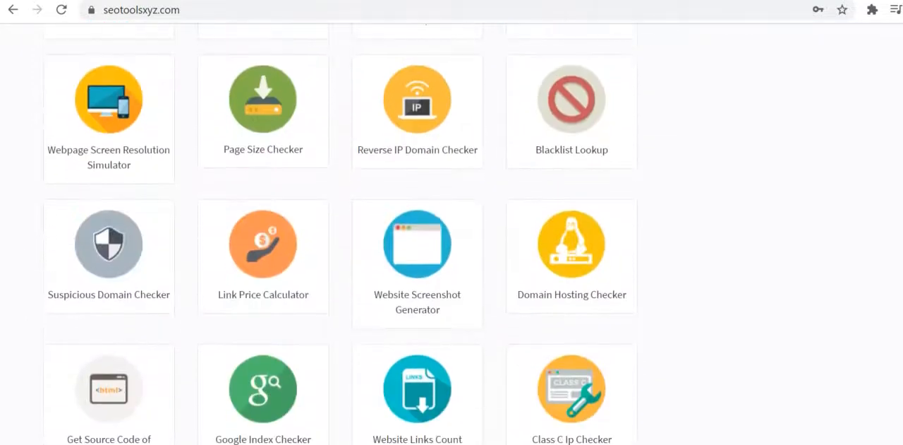
{"action": "scroll", "scroll_direction": "down", "scroll_amount": 3}
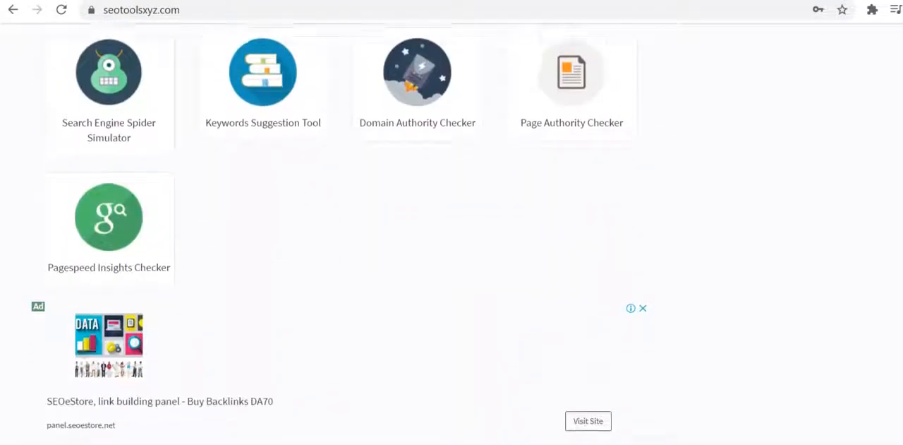
{"action": "scroll", "scroll_direction": "up", "scroll_amount": 3}
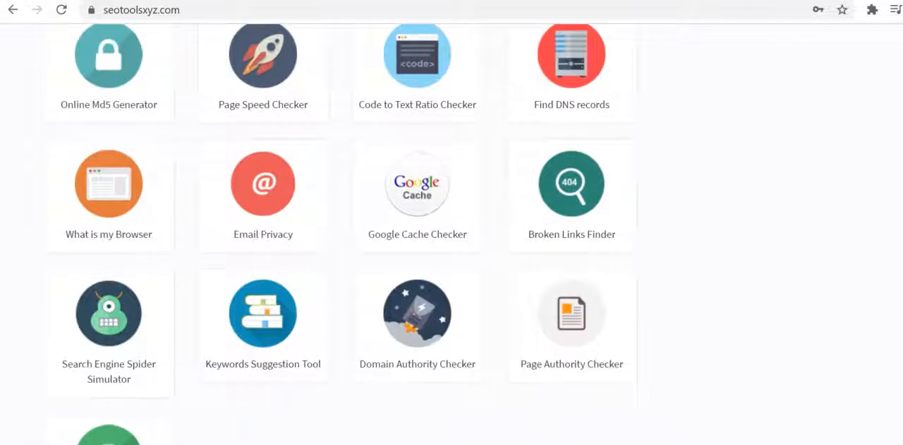